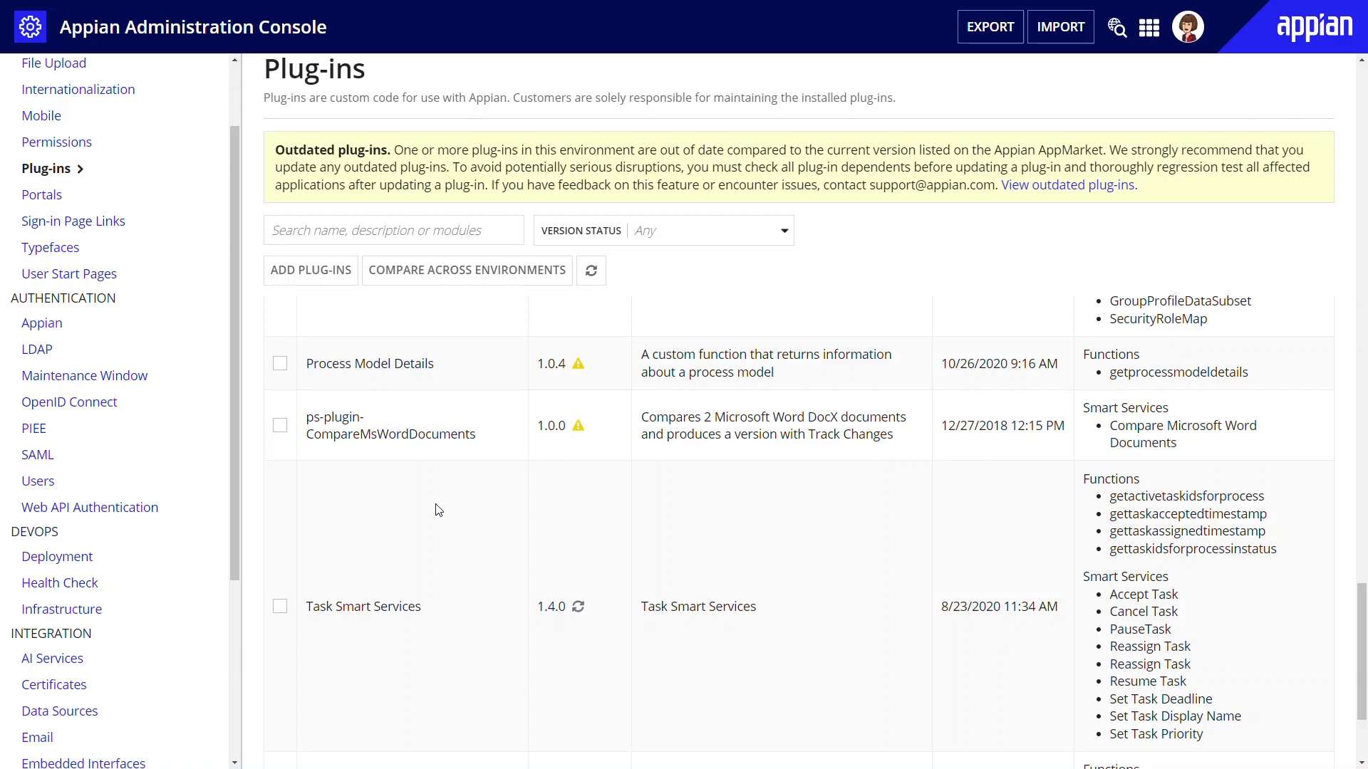
pyautogui.moveTo(617, 617)
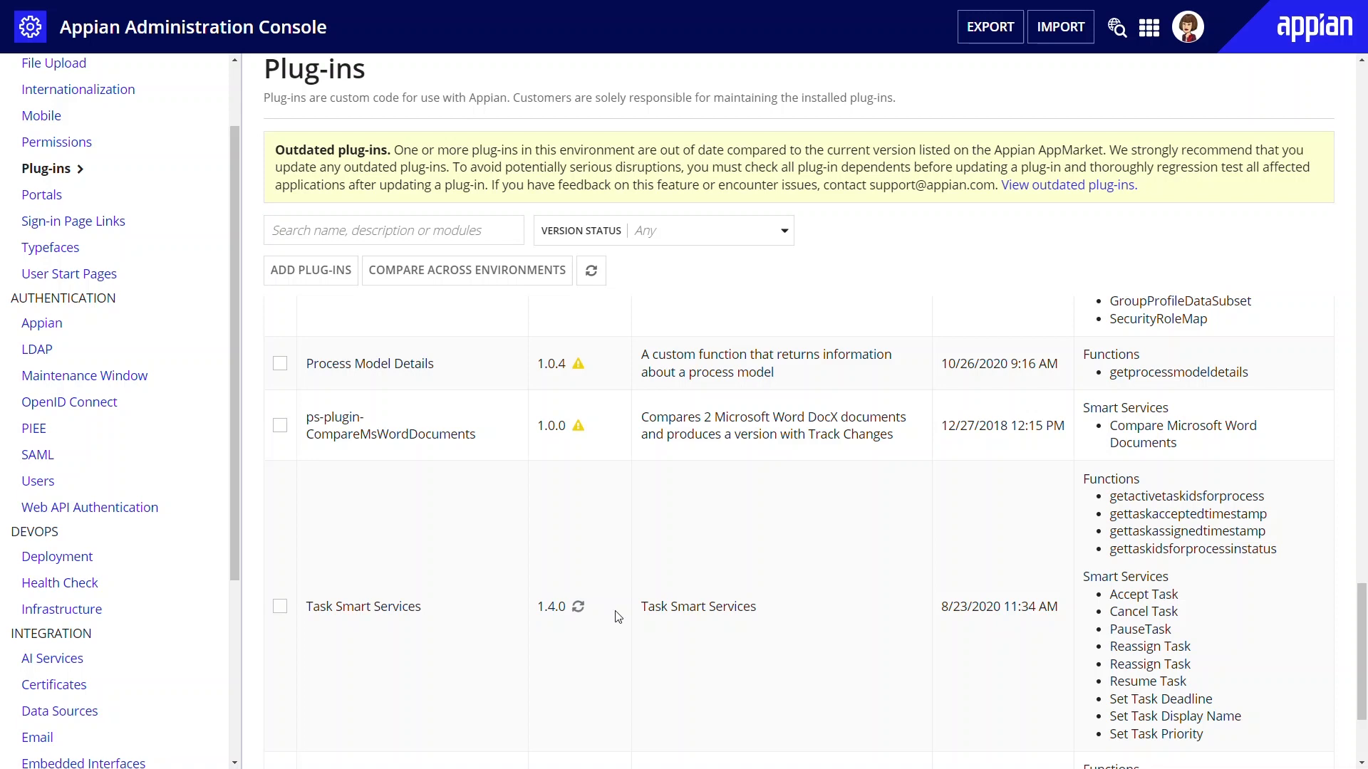
pyautogui.moveTo(578, 607)
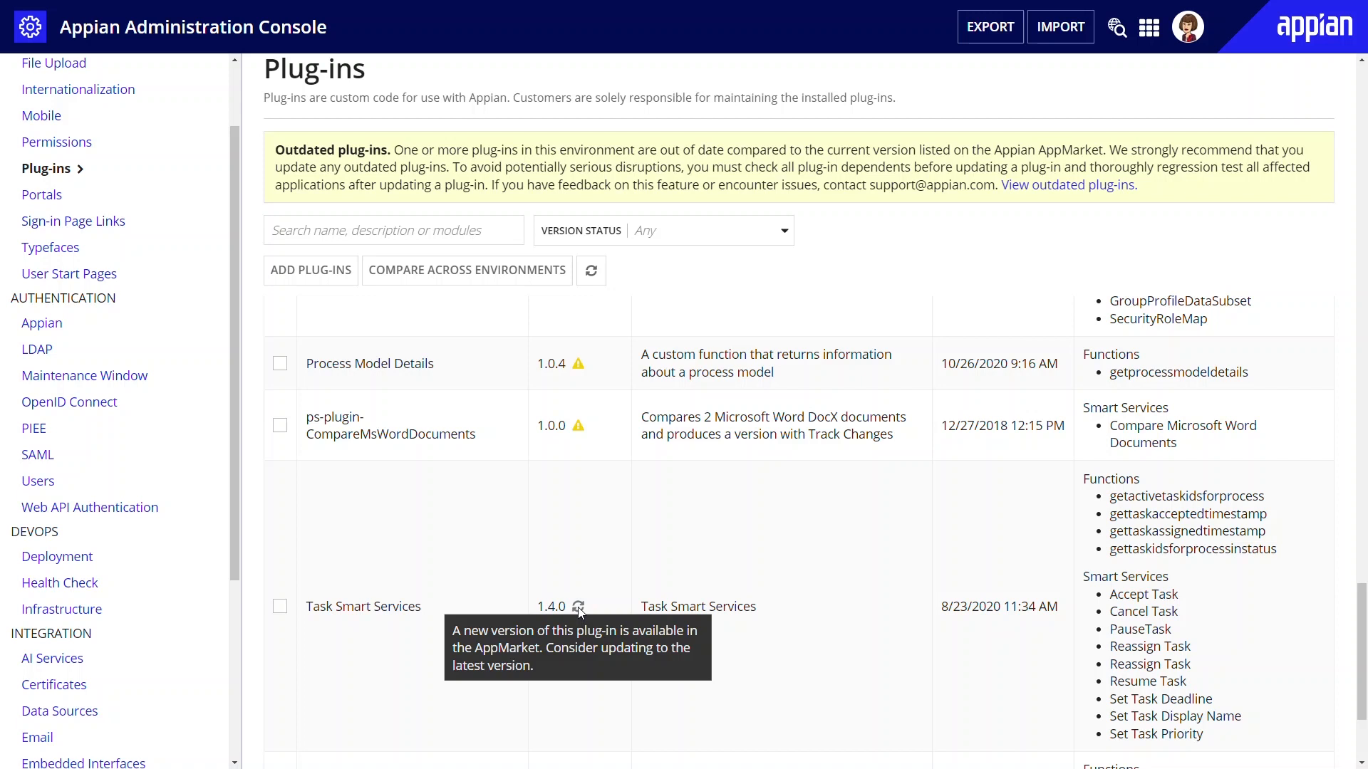
pyautogui.moveTo(578, 428)
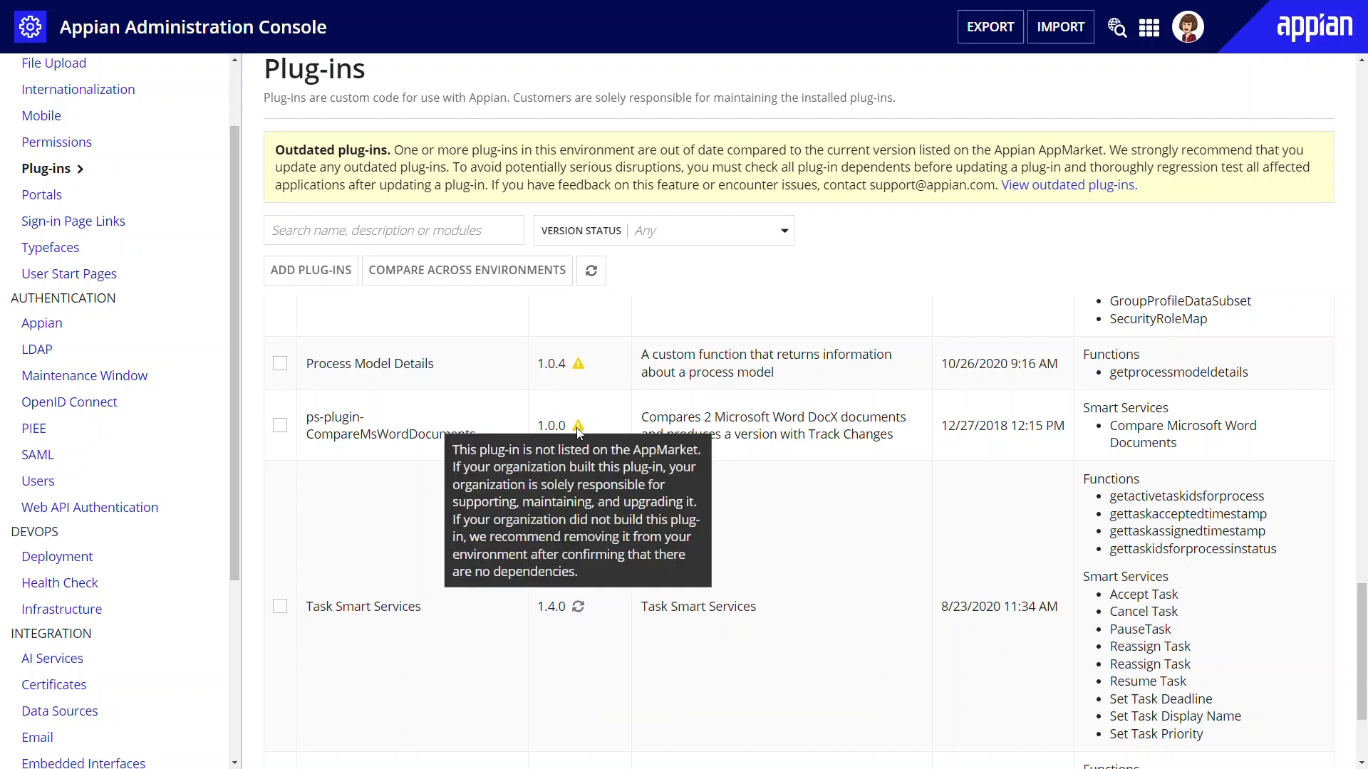
# Step: Filter the plug-ins list to 'Excel' with Version Status set to Update available
pyautogui.write('Excel')
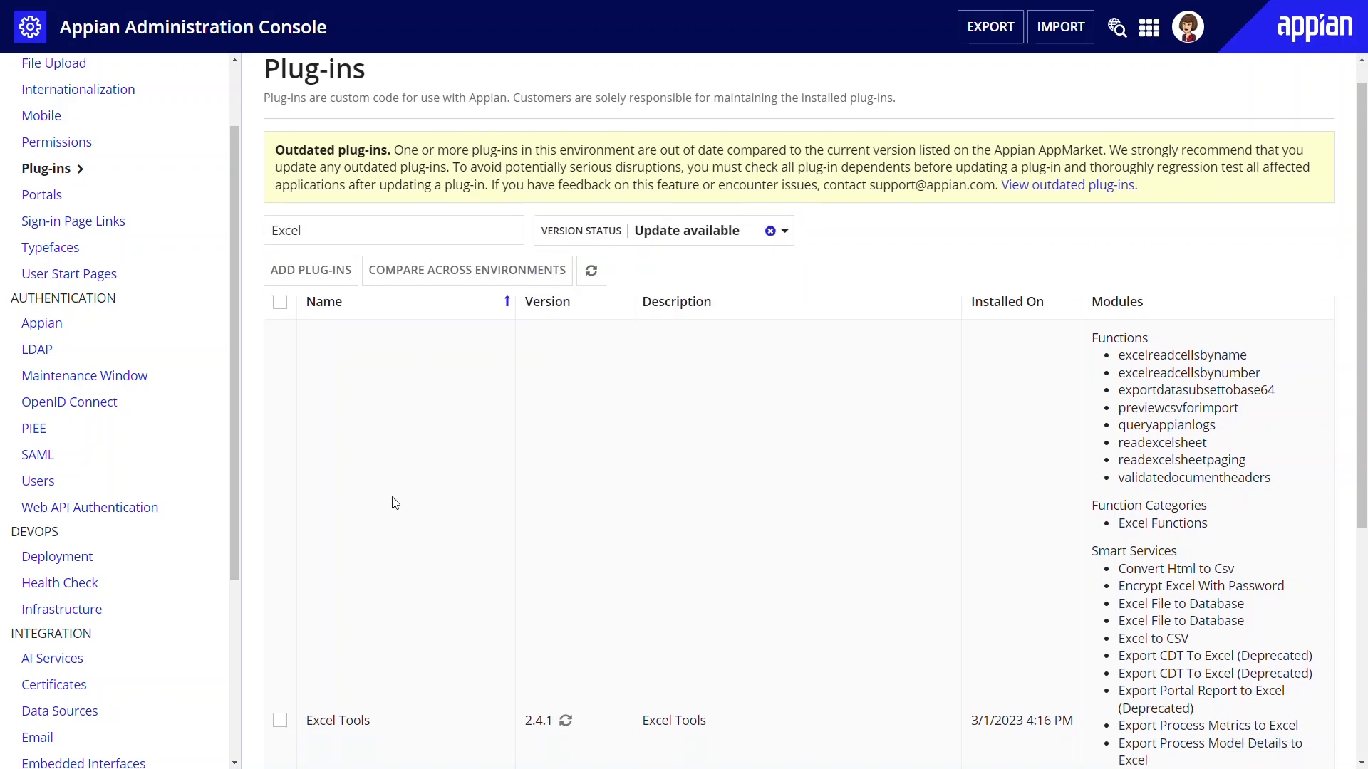
# Step: Show only outdated plug-ins and start updating Data Generation 2.0.0 to version 2.0.2
pyautogui.click(770, 231)
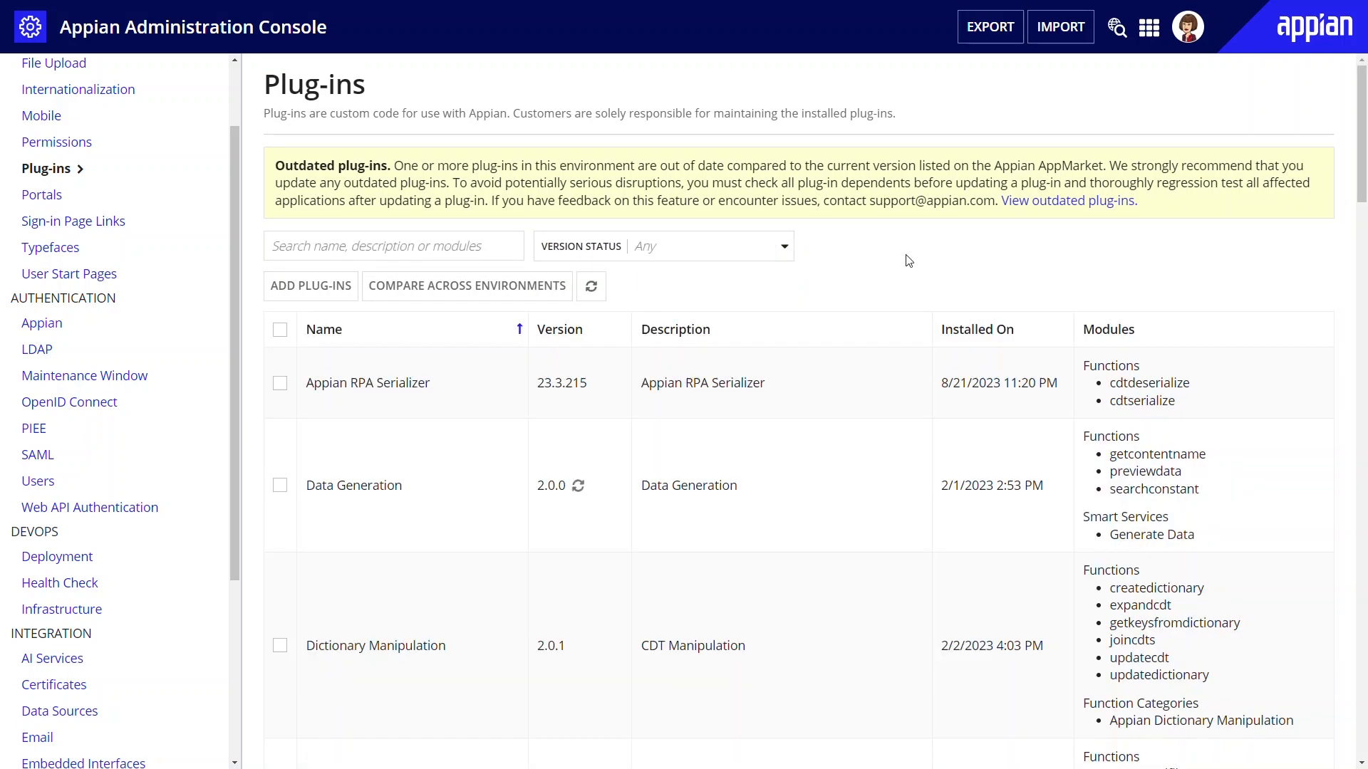
pyautogui.moveTo(1067, 201)
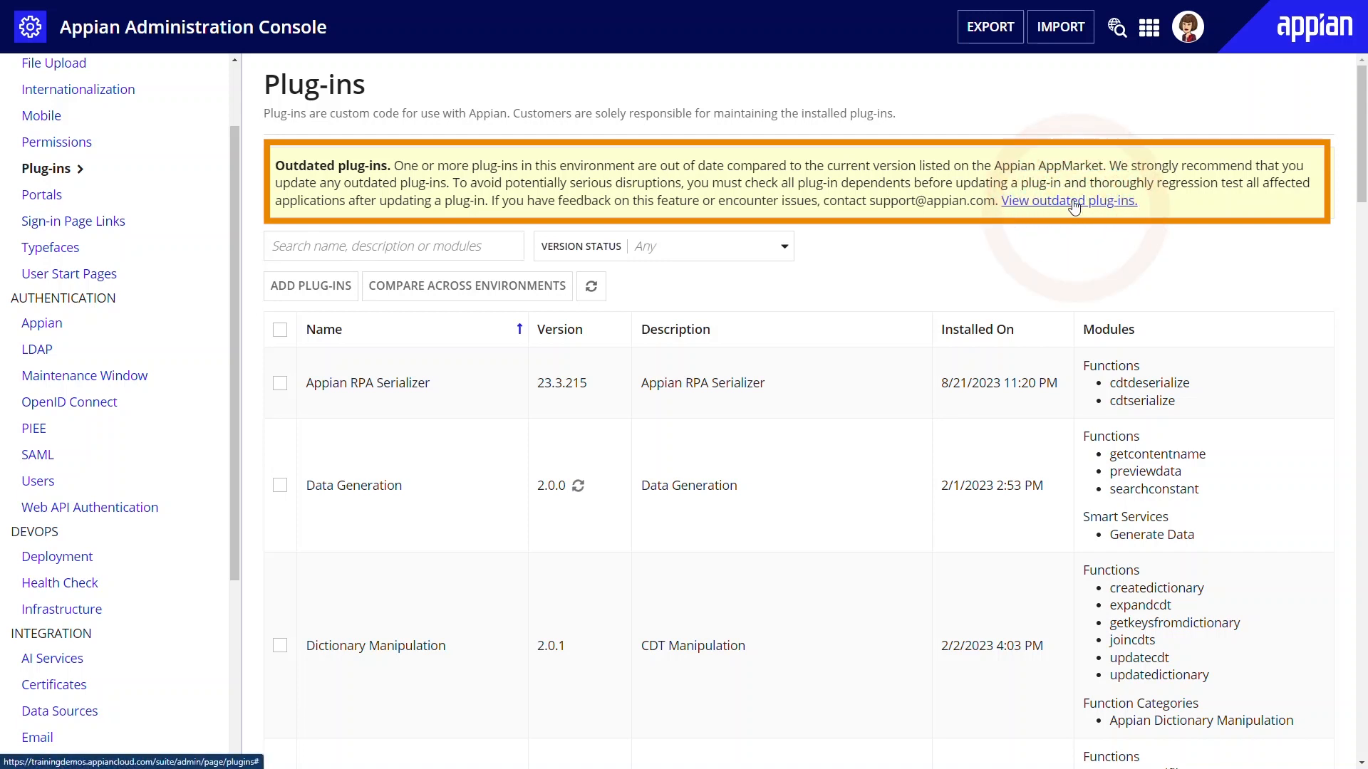
pyautogui.click(706, 245)
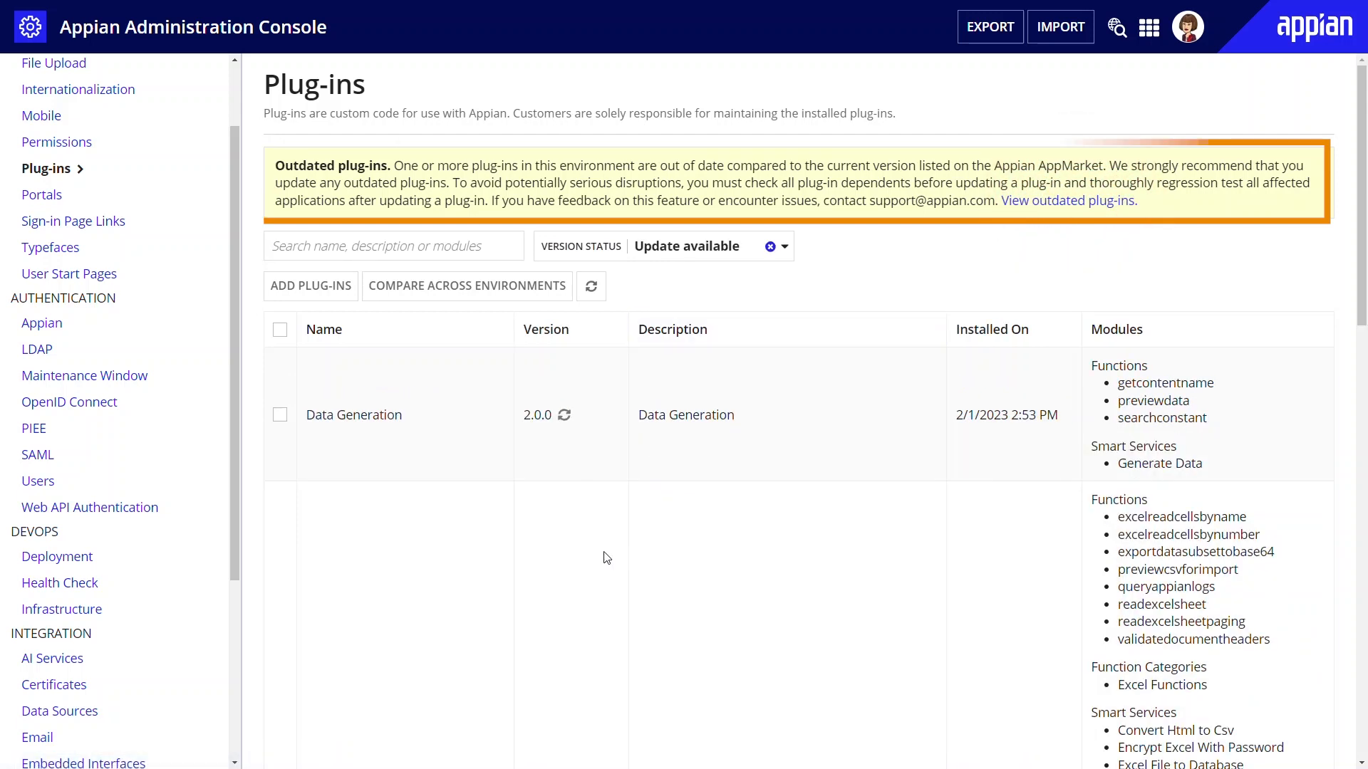
pyautogui.click(280, 415)
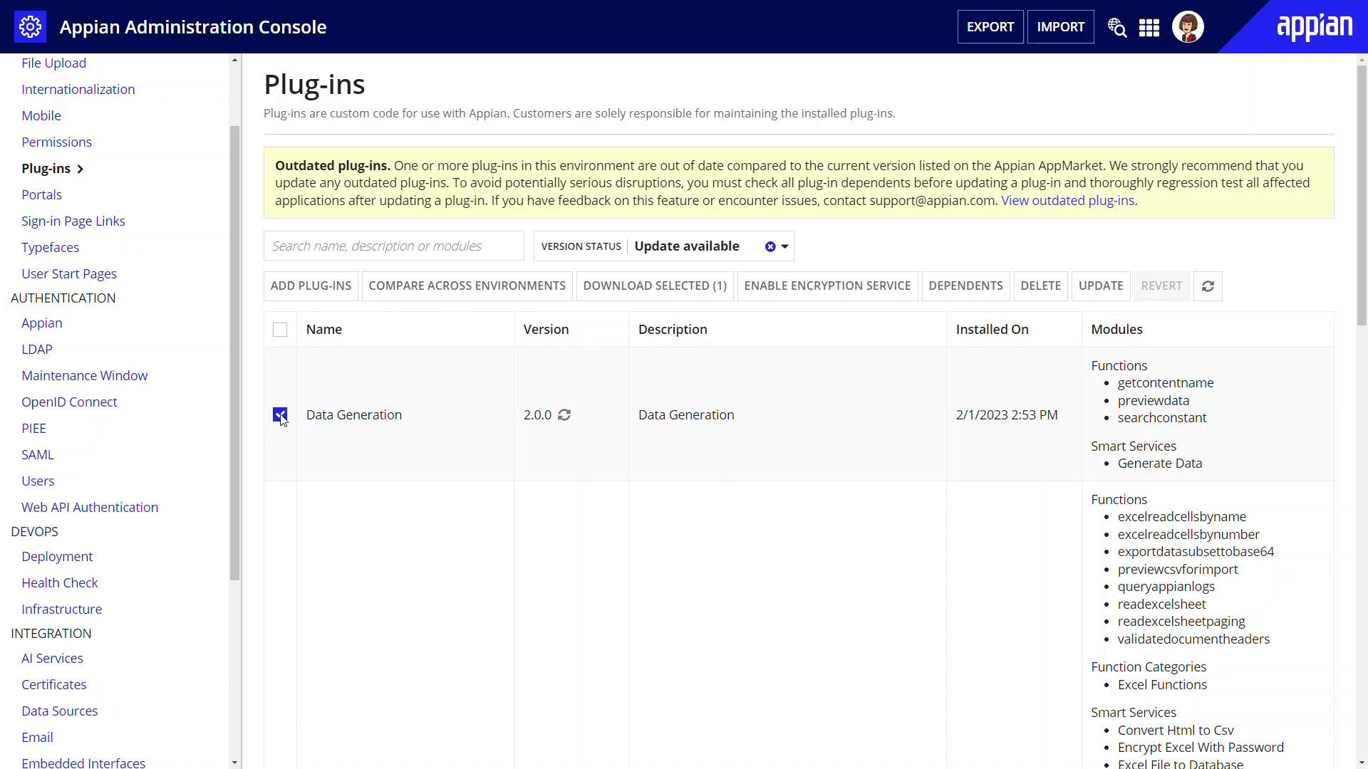
pyautogui.moveTo(1099, 285)
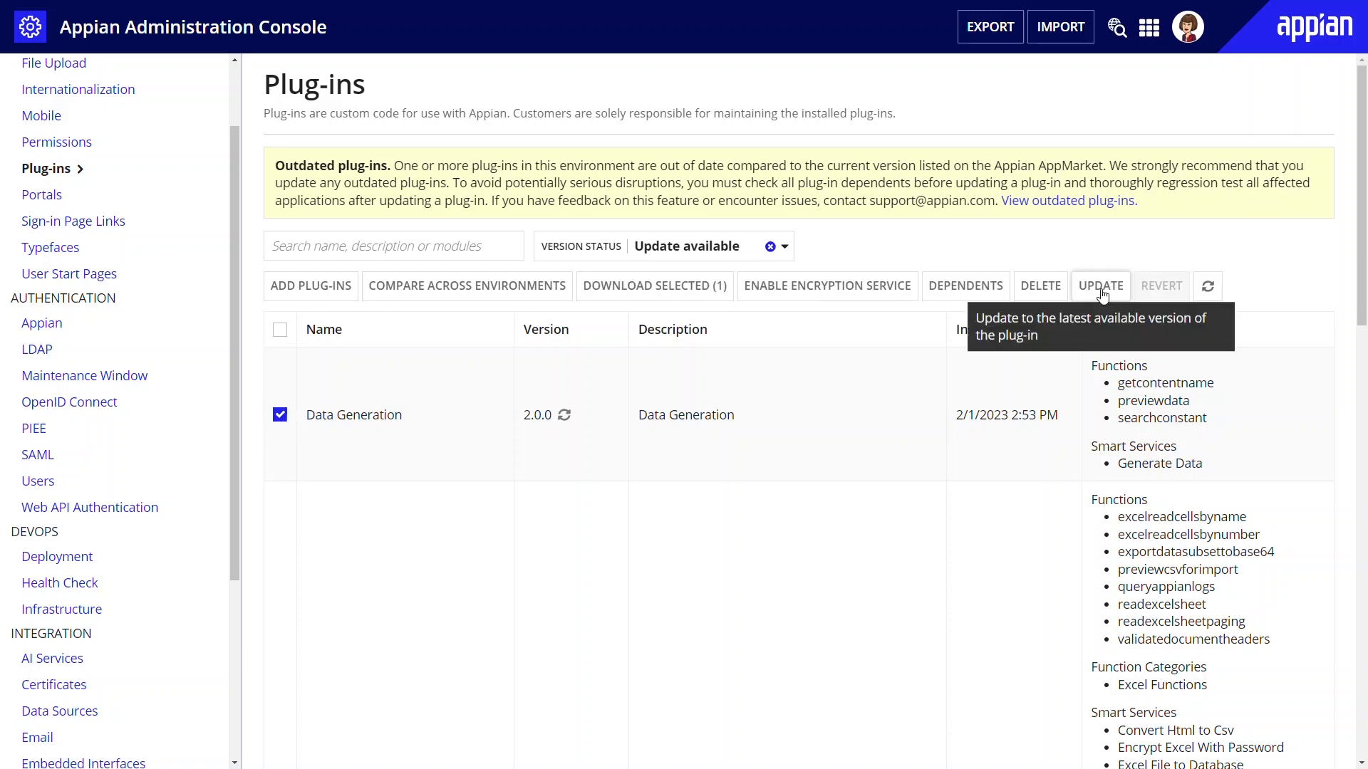
pyautogui.click(1100, 285)
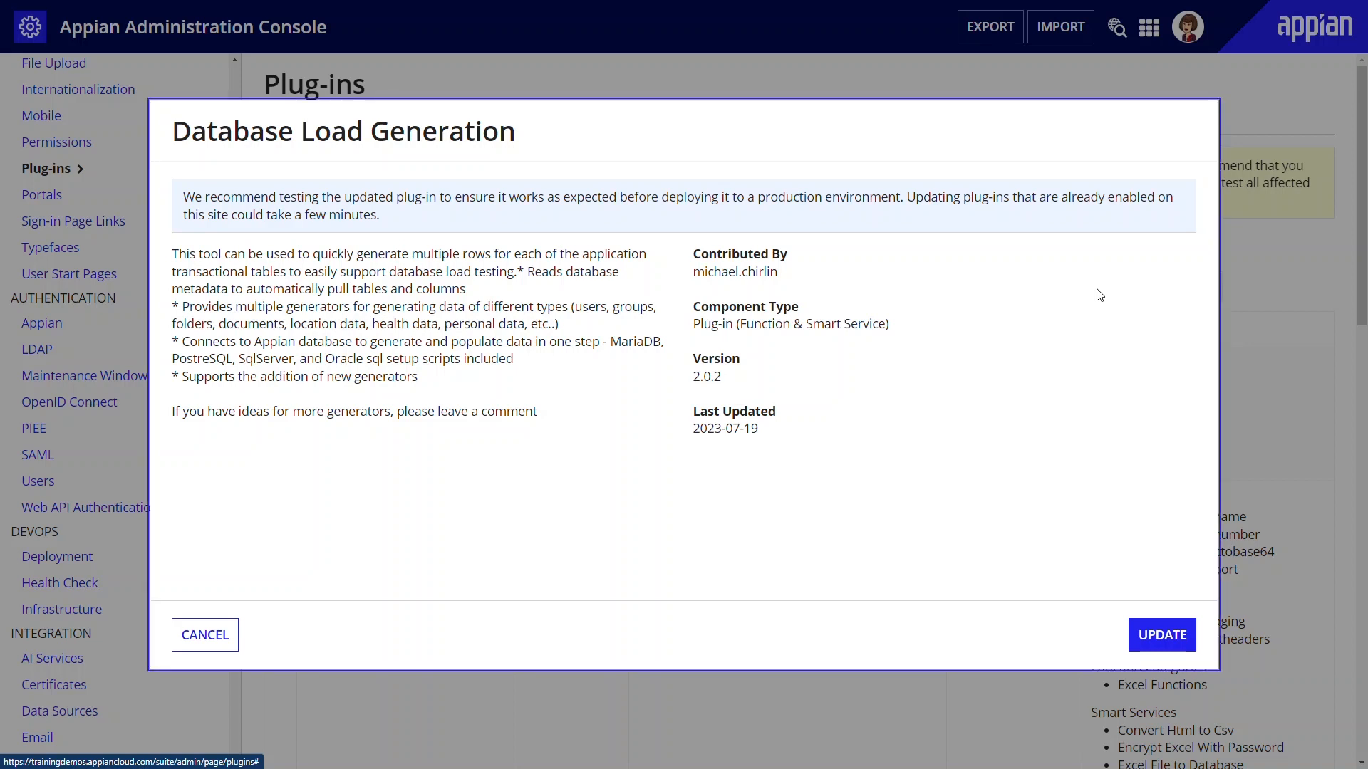
# Step: Cancel the update, browse Available Plug-ins with unsupported hidden, and select Appian RPA Serializer
pyautogui.click(203, 634)
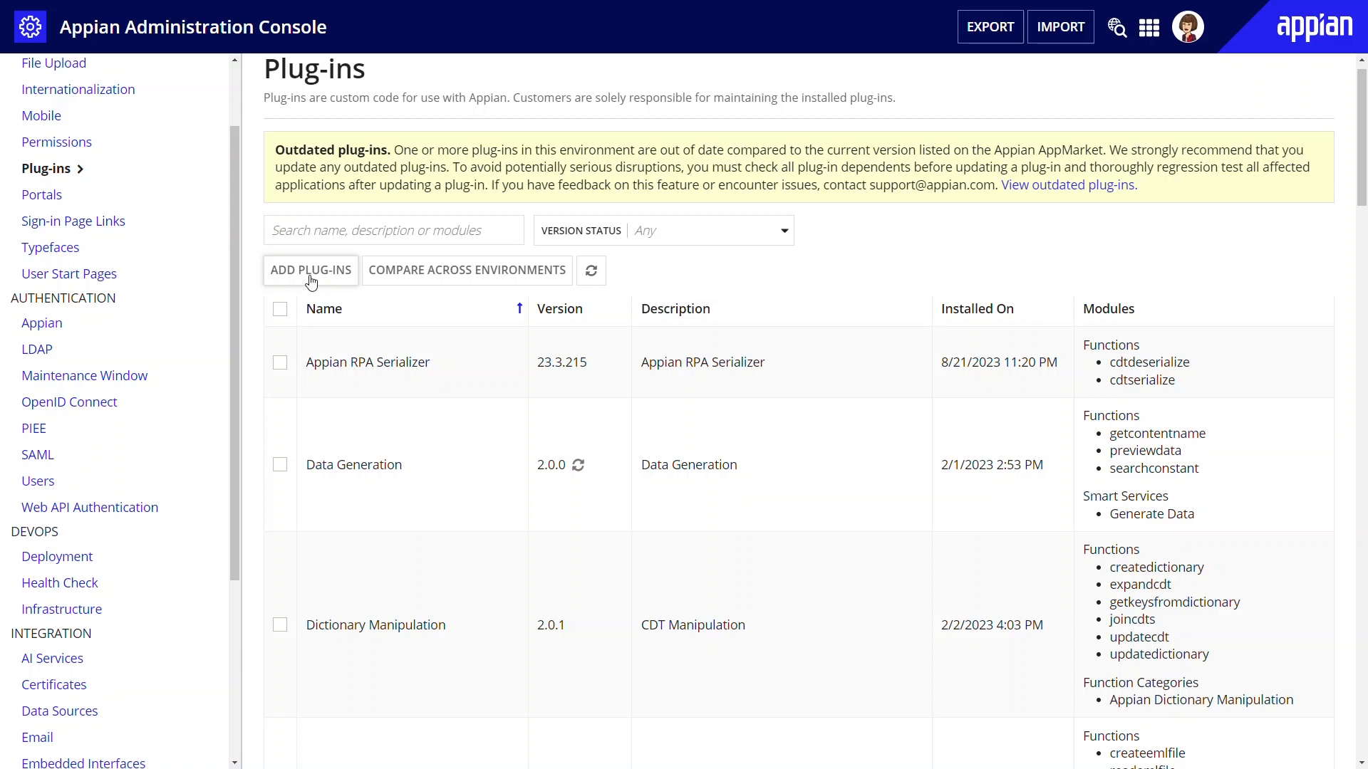
pyautogui.click(309, 269)
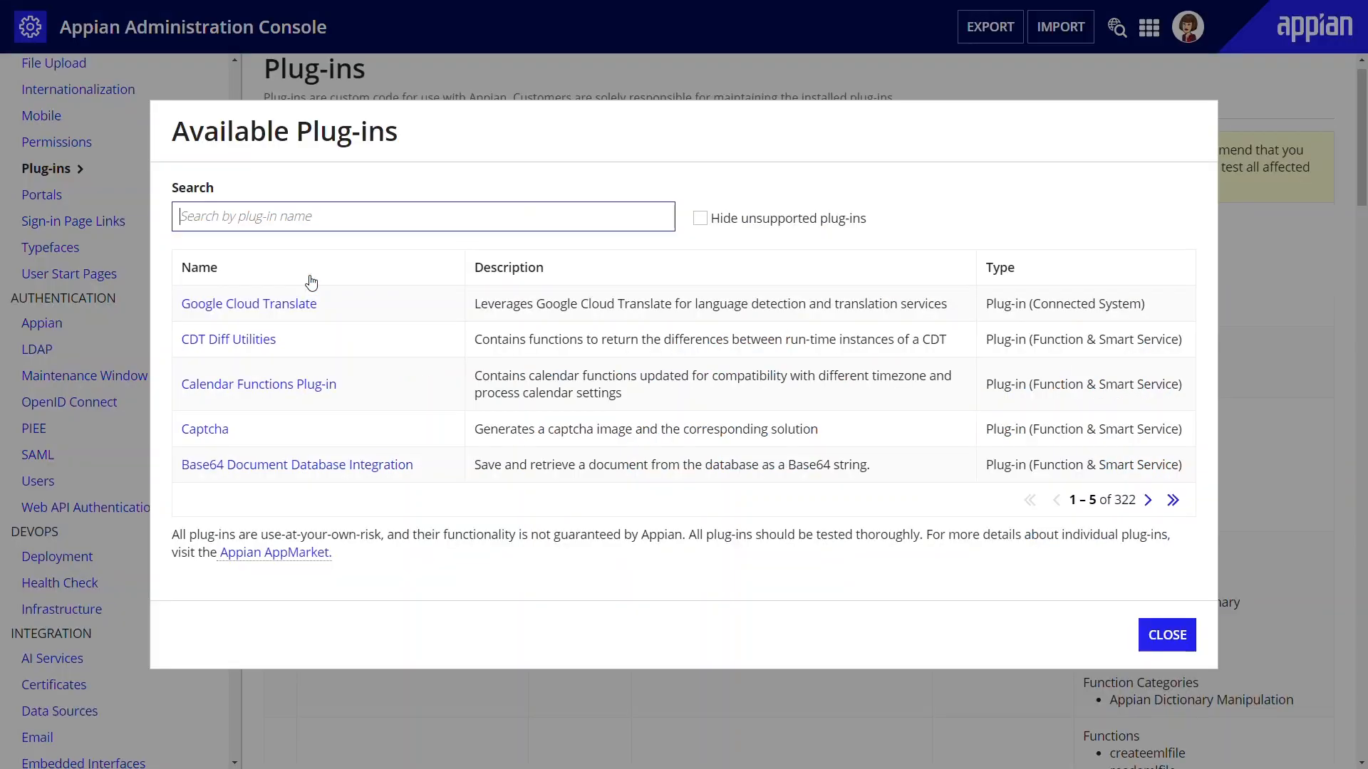
pyautogui.click(698, 218)
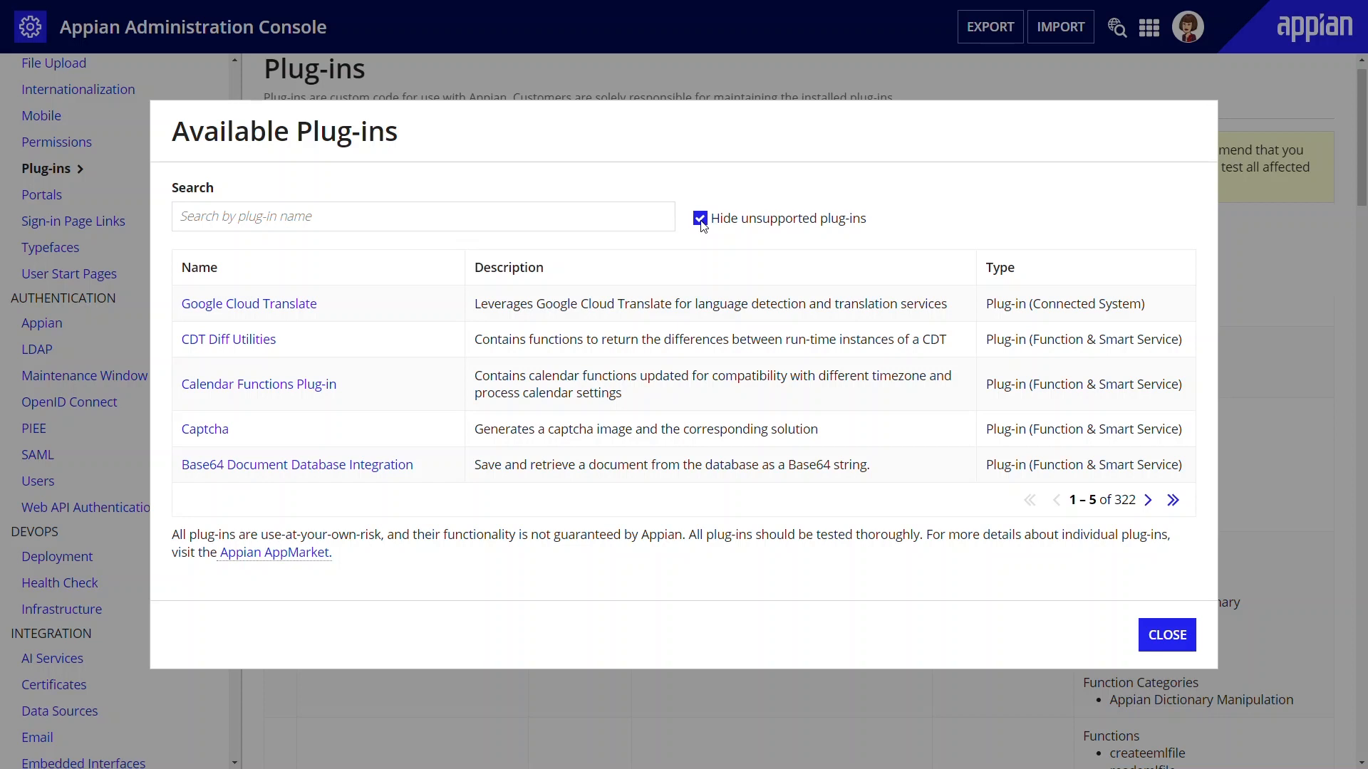
pyautogui.moveTo(248, 304)
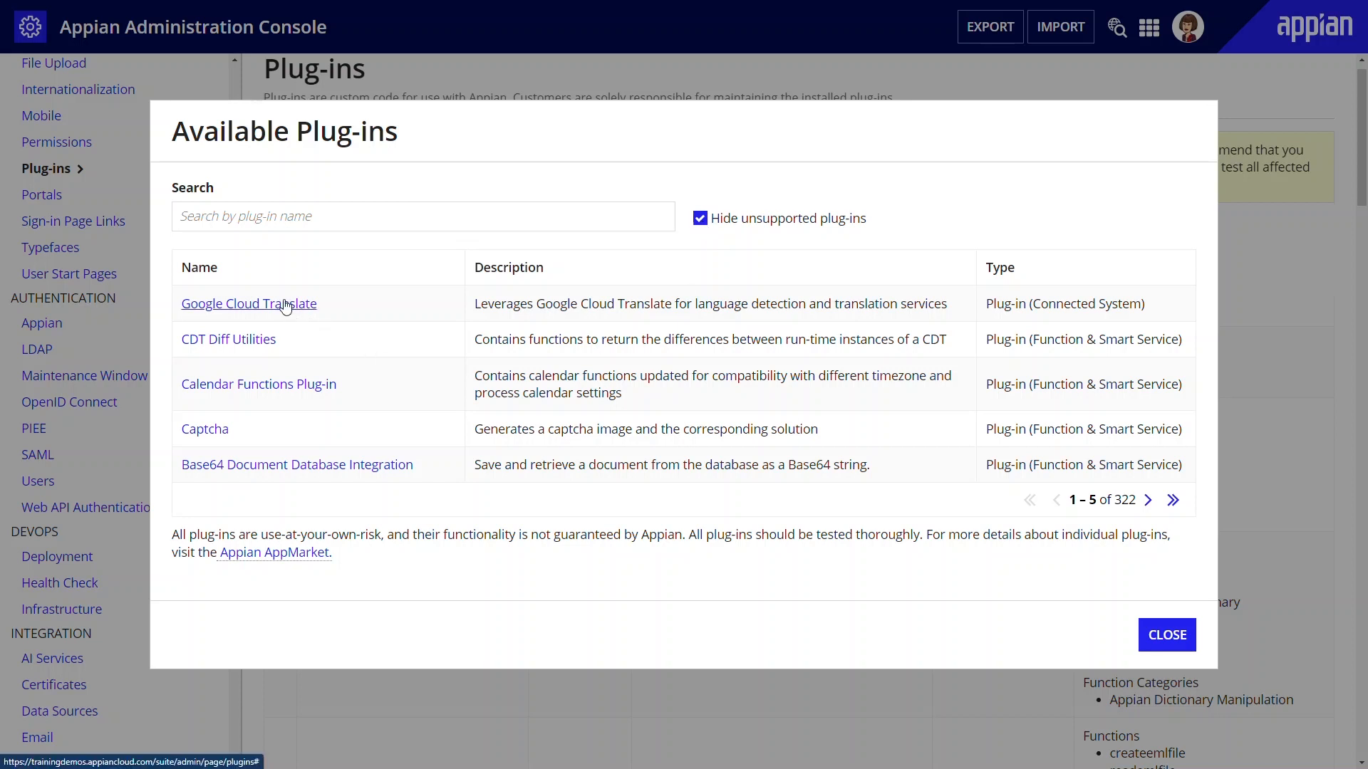
pyautogui.click(248, 303)
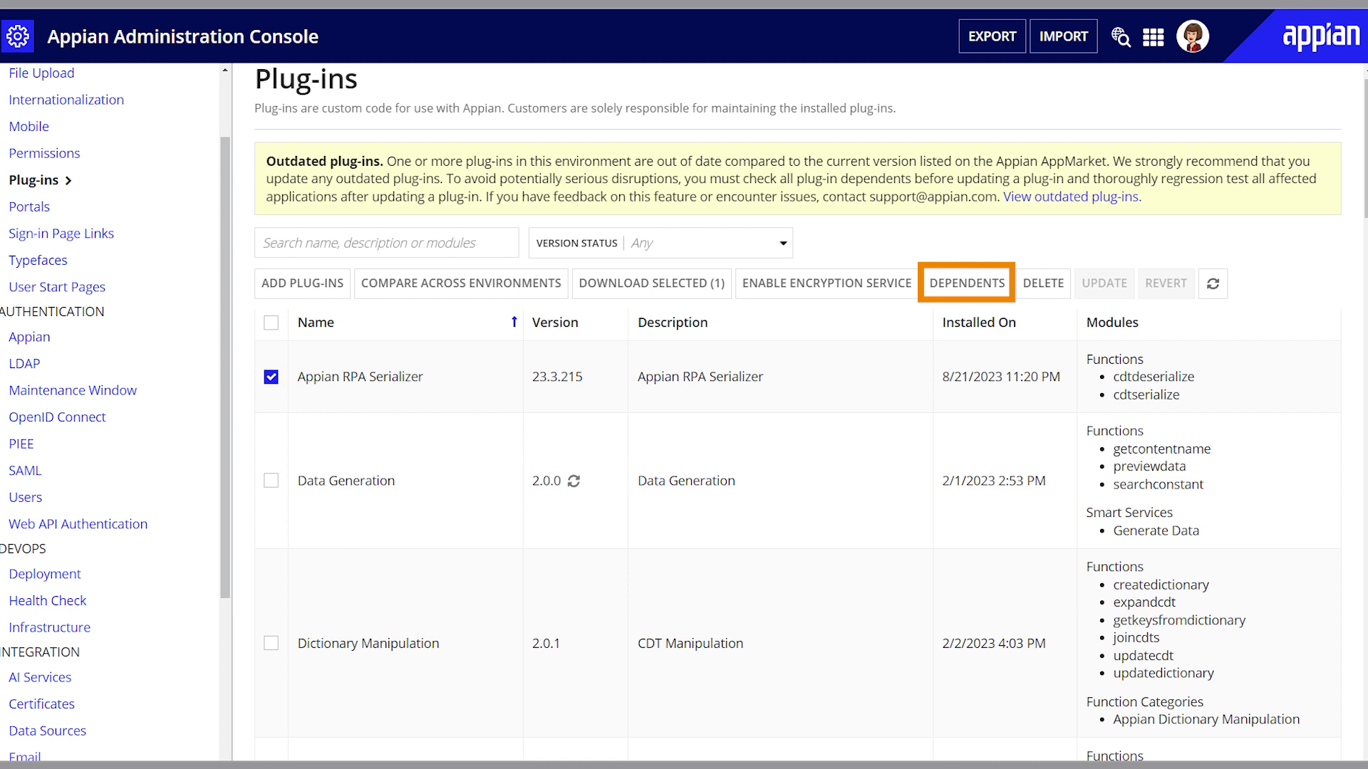
pyautogui.moveTo(1103, 282)
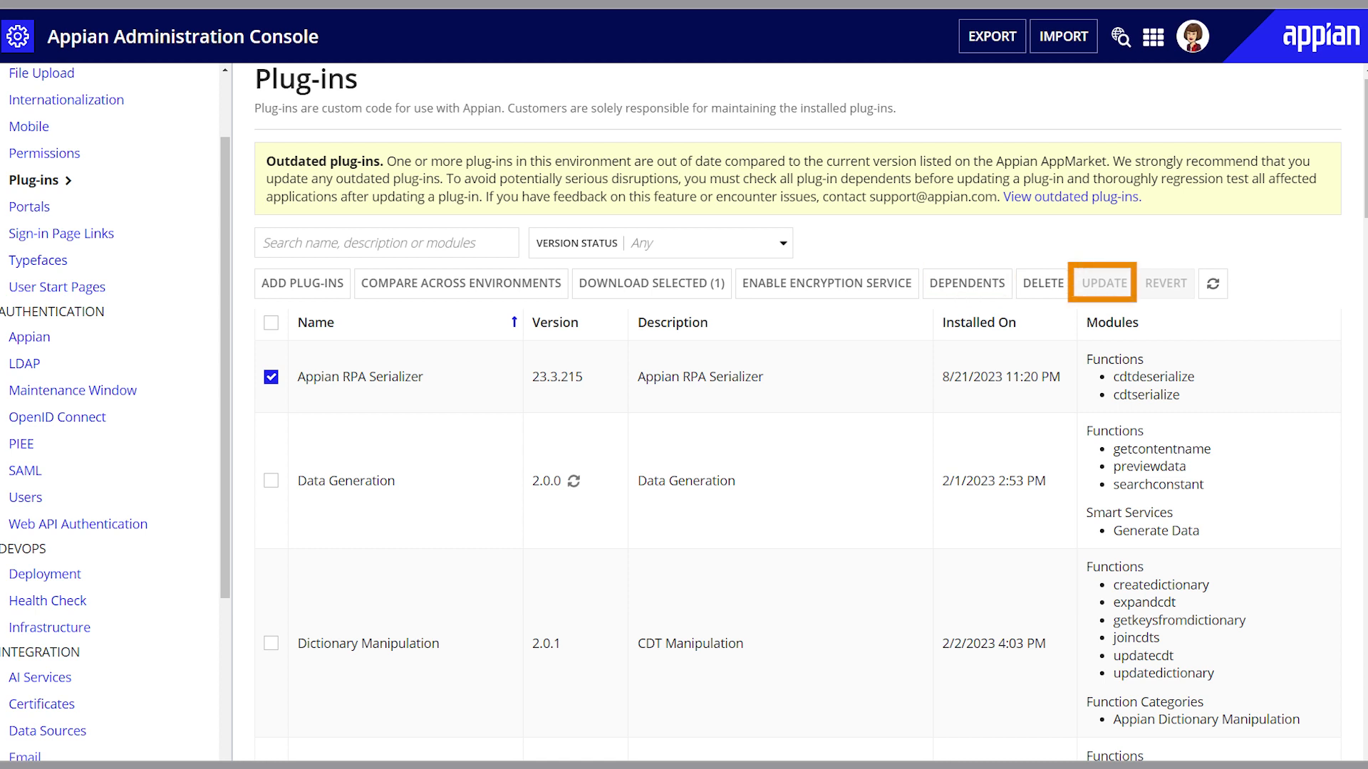
pyautogui.moveTo(1043, 282)
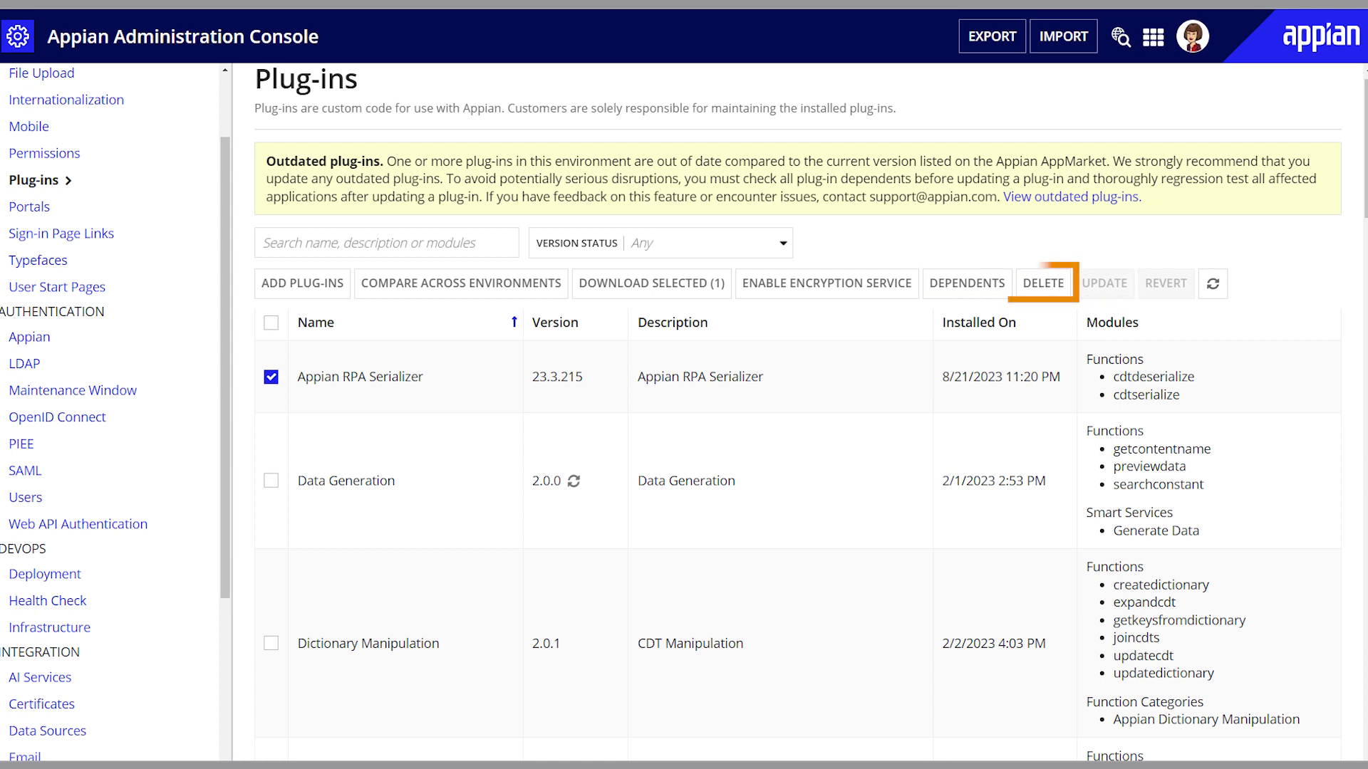
pyautogui.moveTo(824, 282)
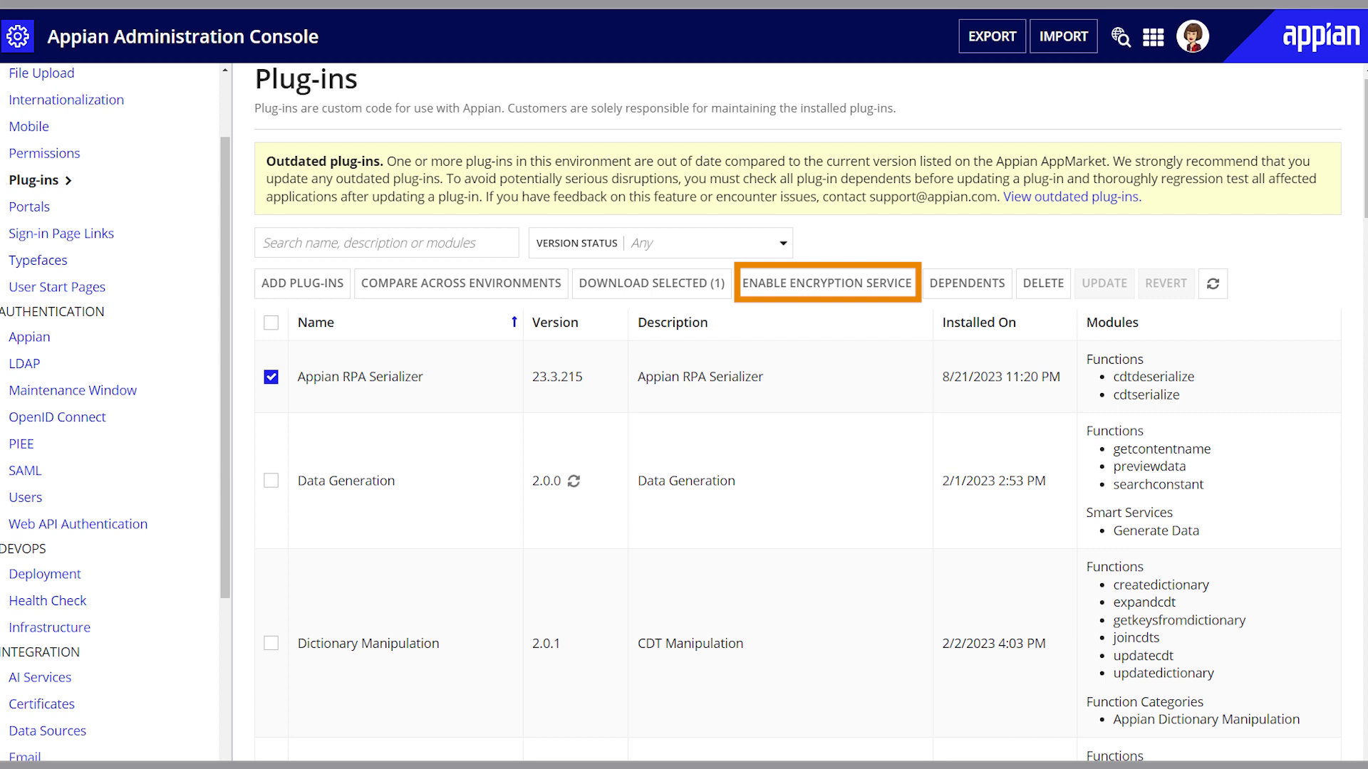